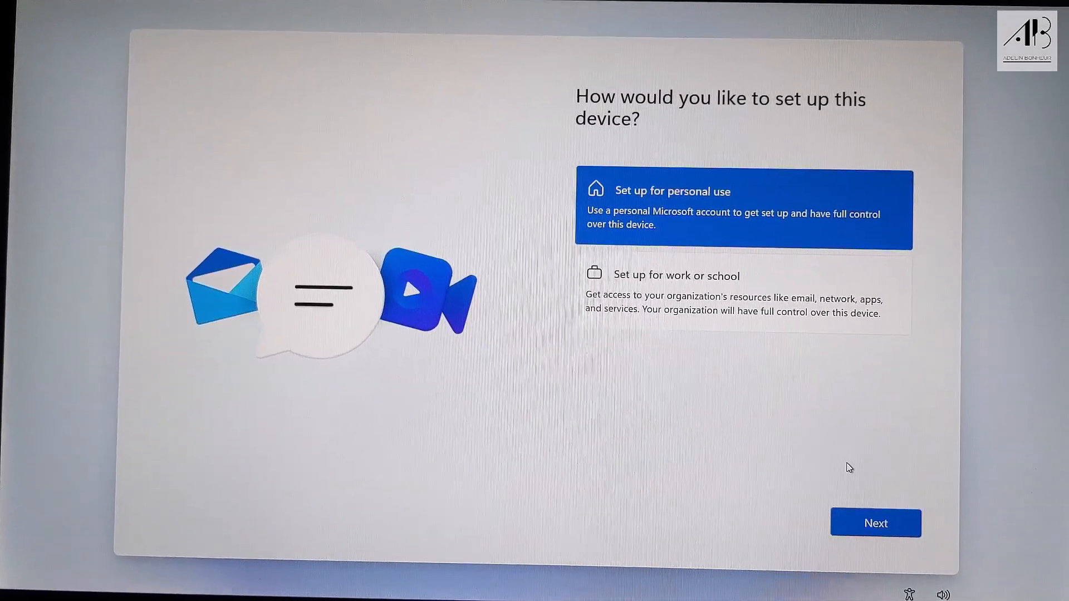
- Pick 'Set up for personal use' and choose Sign in on the Microsoft experience page
click(876, 524)
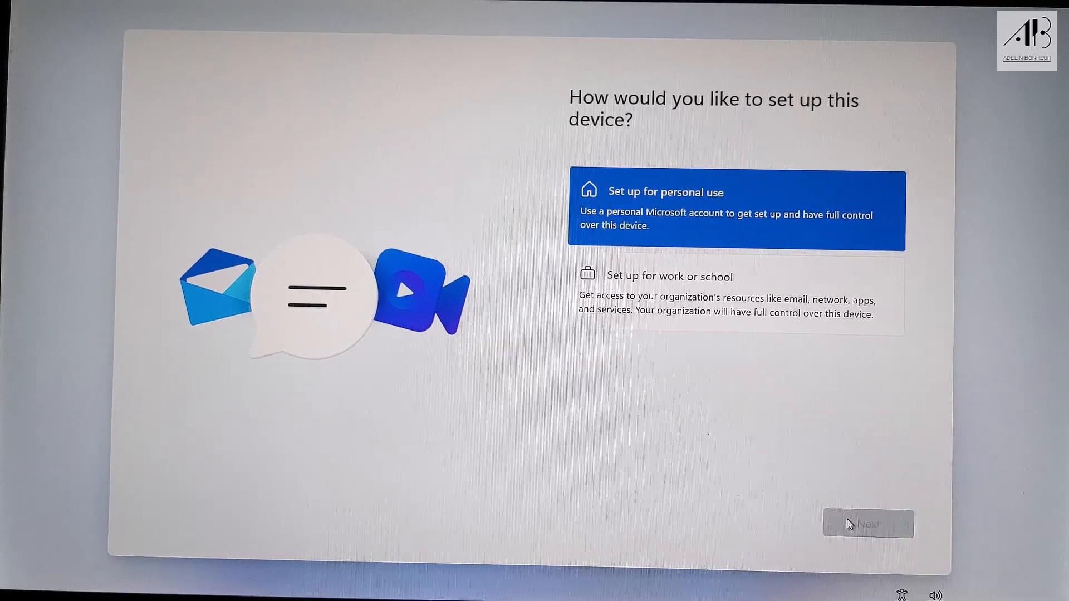
click(868, 523)
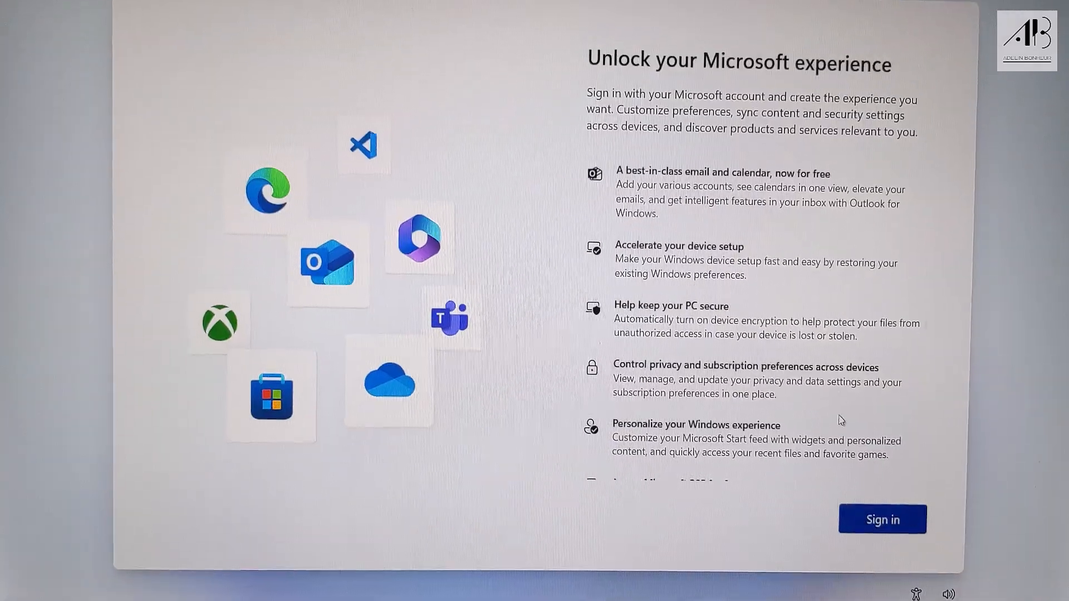
scroll(down, 3)
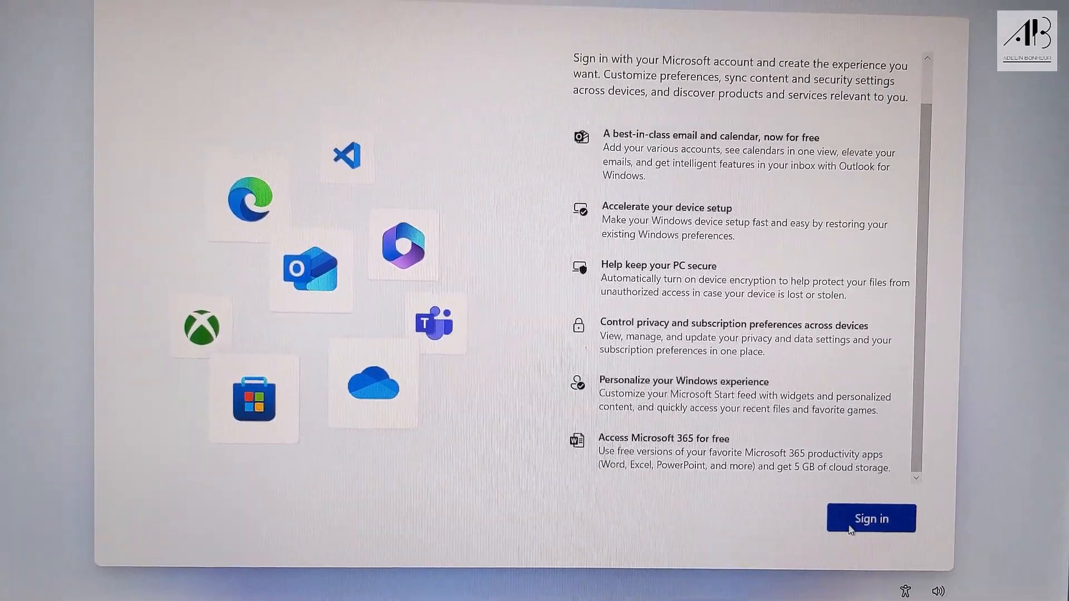
click(871, 518)
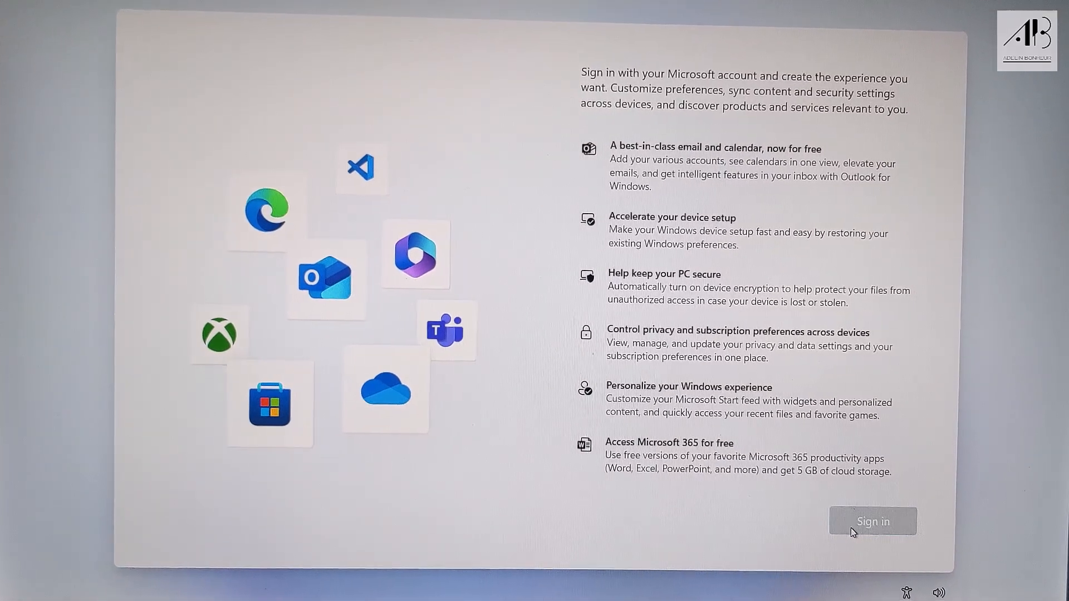
click(873, 522)
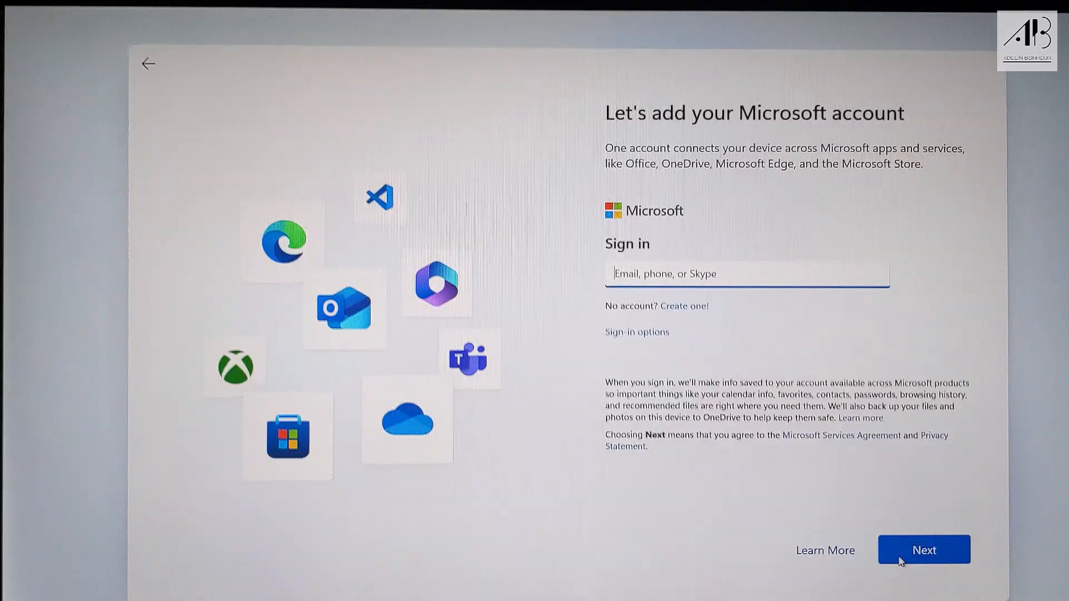
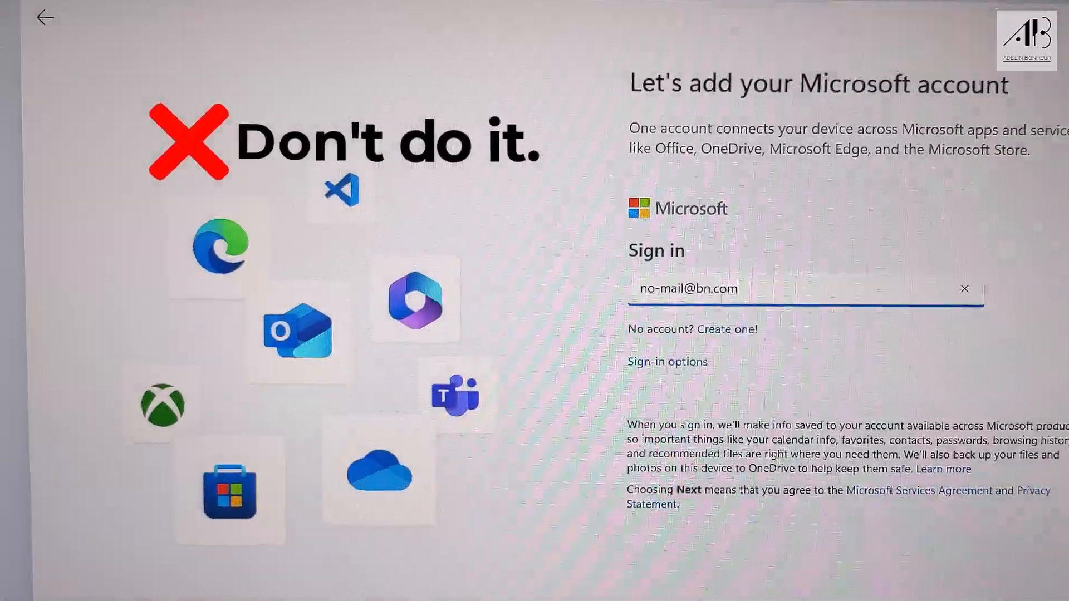
click(964, 288)
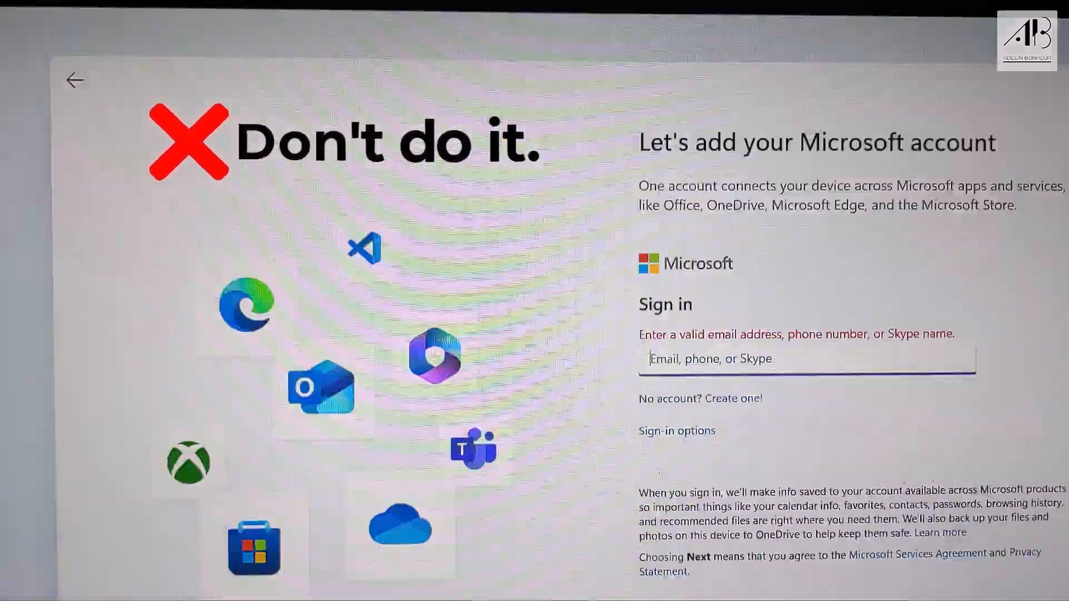
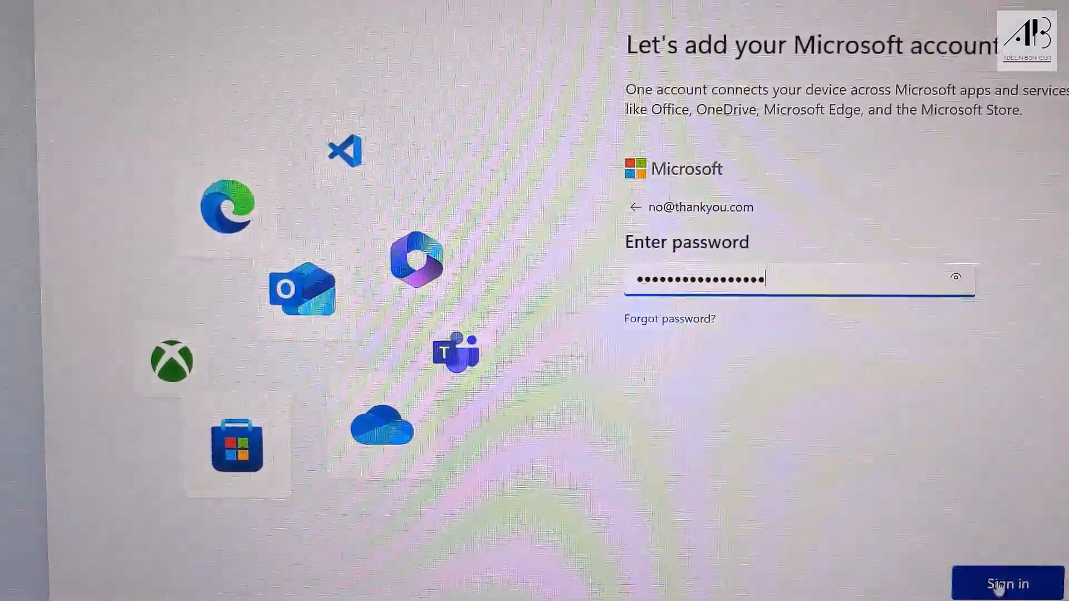
click(1008, 583)
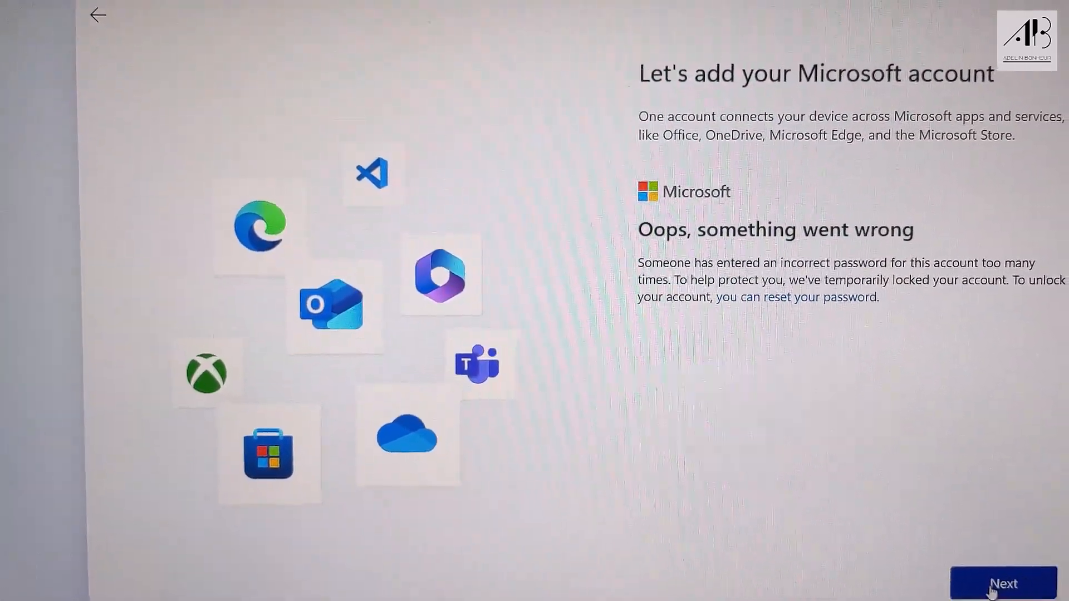
click(1003, 583)
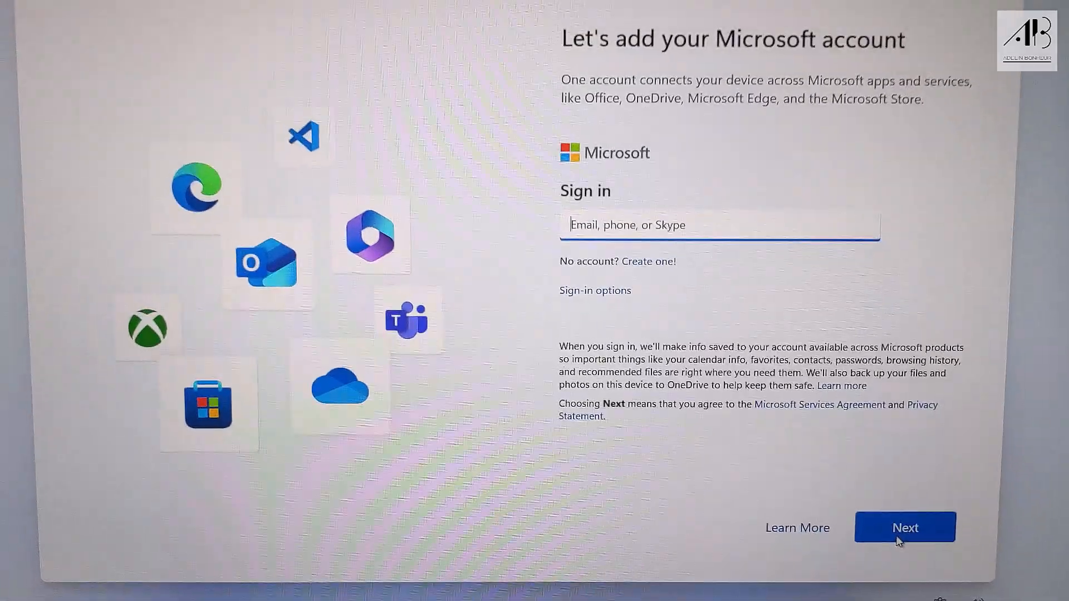
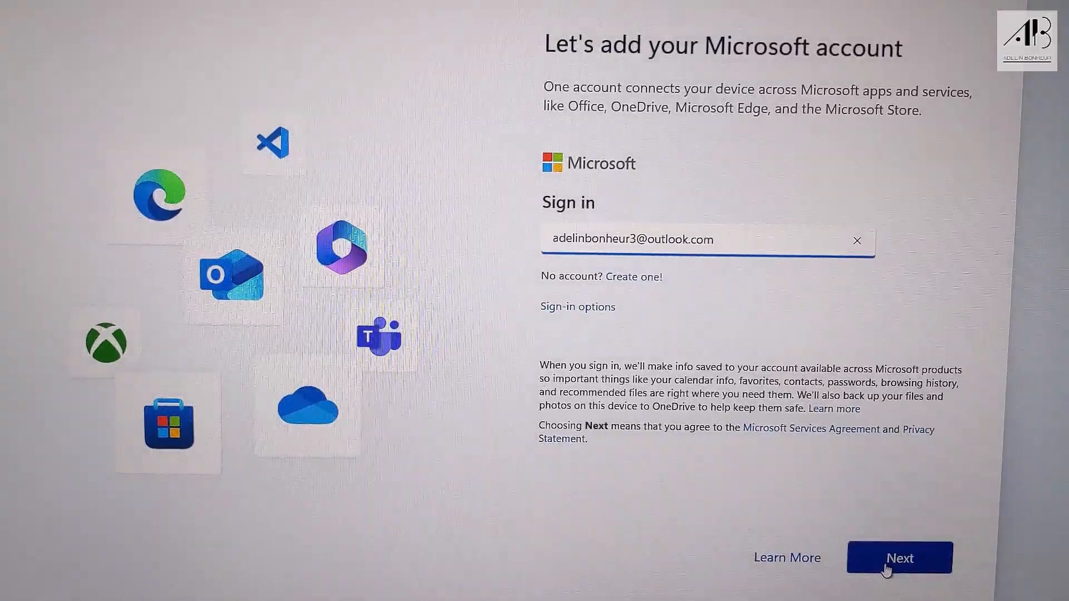
click(899, 560)
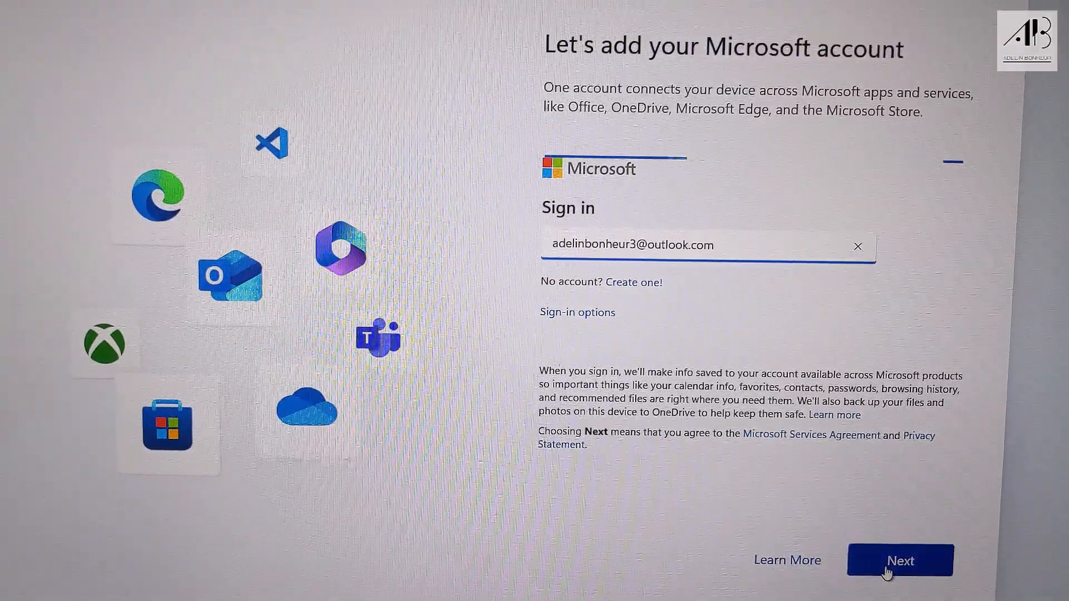
click(899, 561)
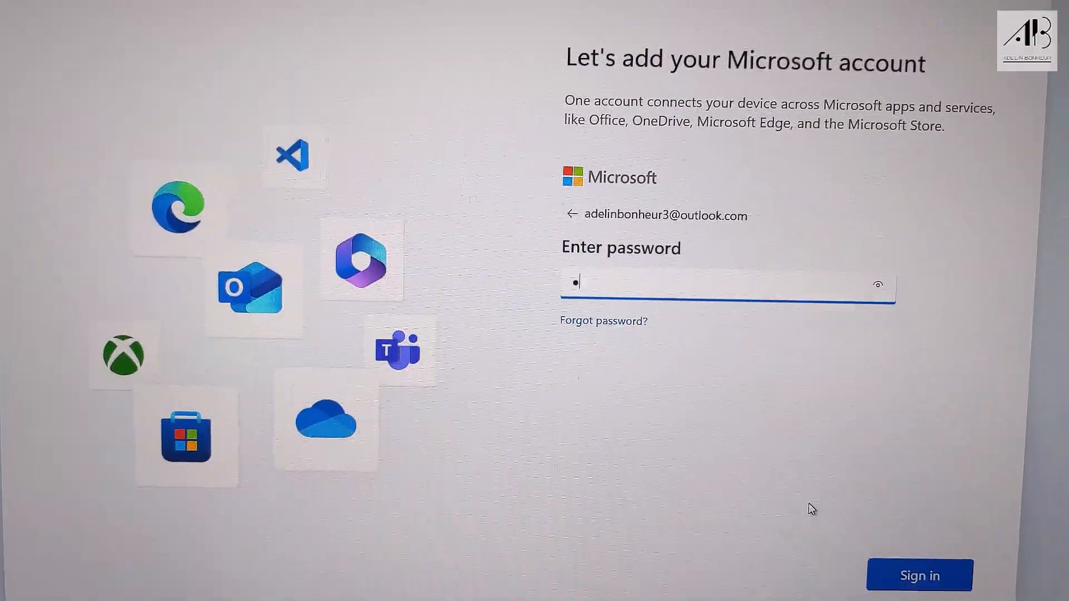
- Enter the account password and sign in
text(***)
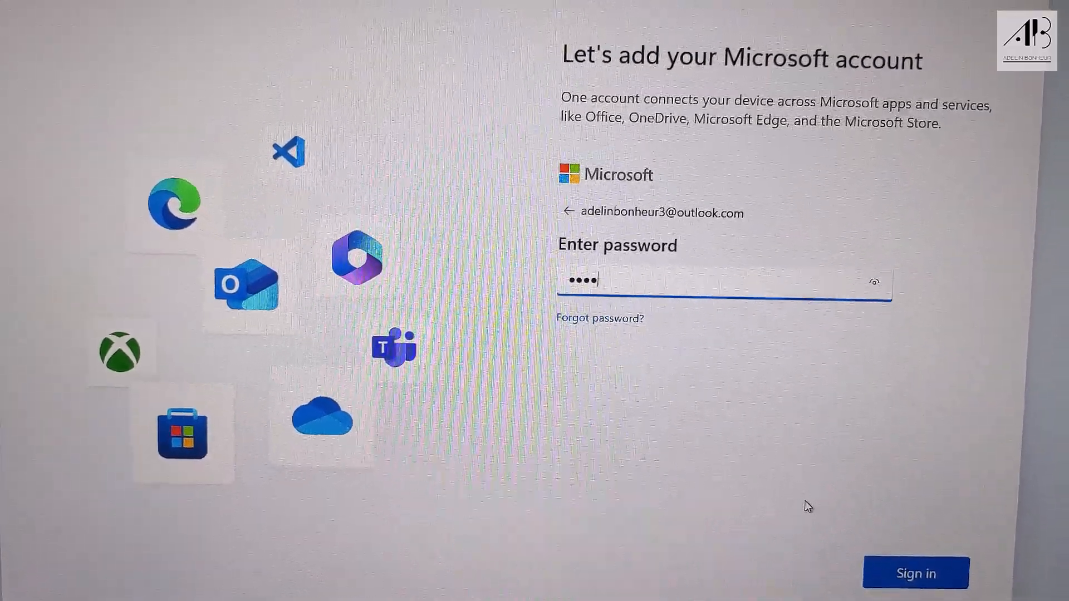
text(password)
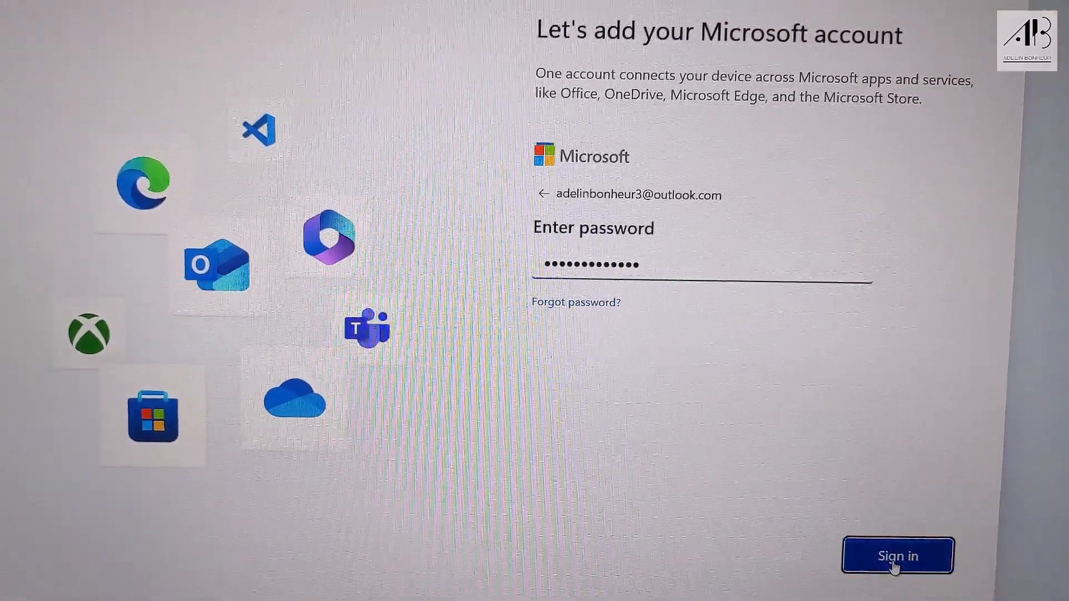
click(897, 556)
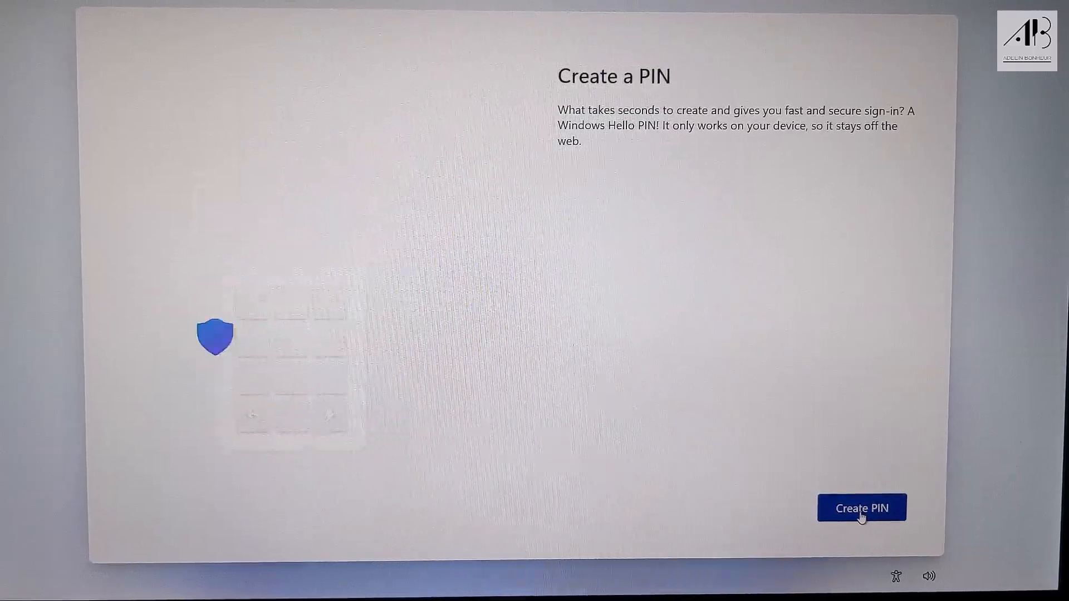
- Create a Windows Hello PIN and confirm it with OK
click(861, 508)
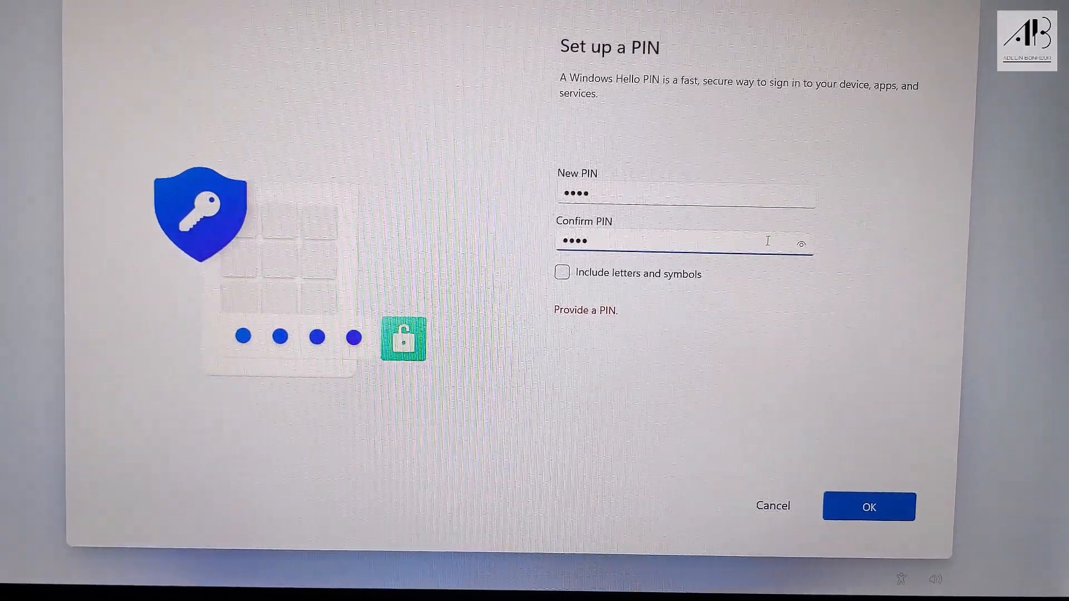
click(869, 506)
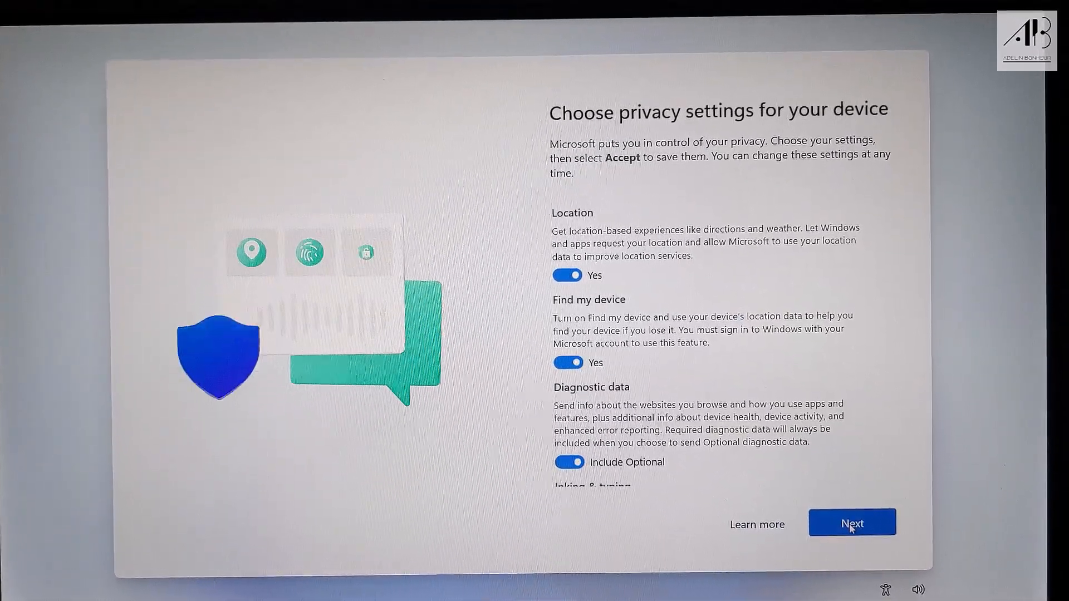
- Accept the privacy settings and choose 'Set up as a new PC'
click(565, 276)
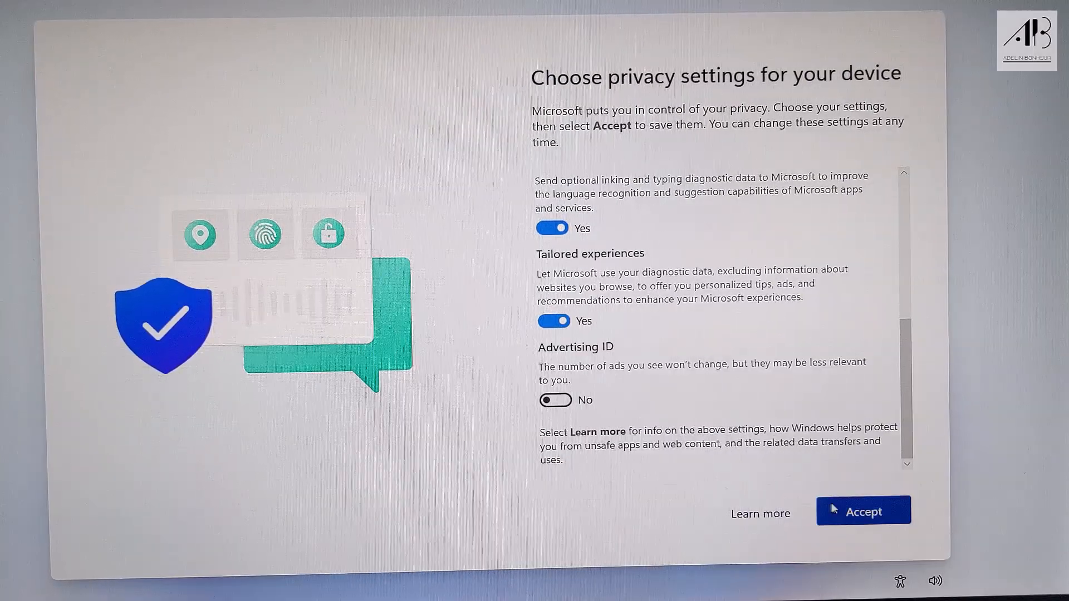
click(864, 511)
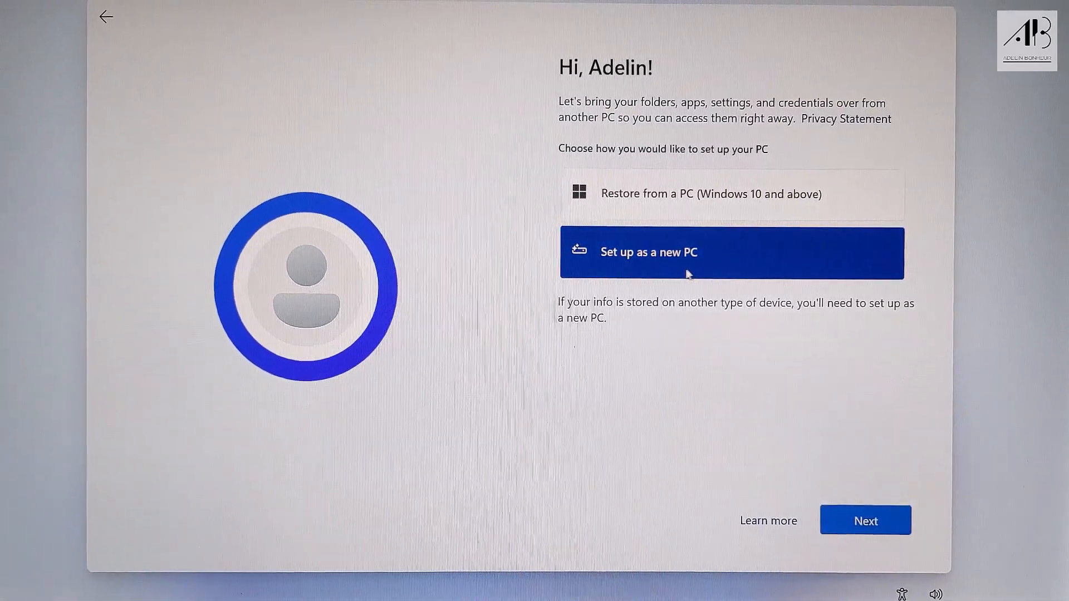
click(865, 520)
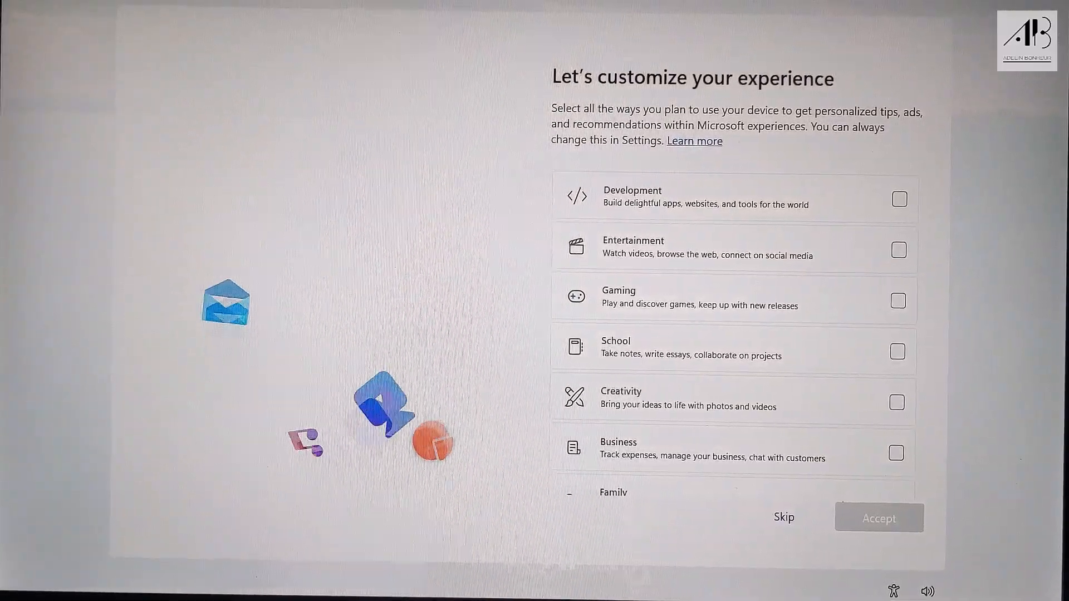
- Tick Development, Entertainment, Gaming, School and Creativity, then accept
click(899, 200)
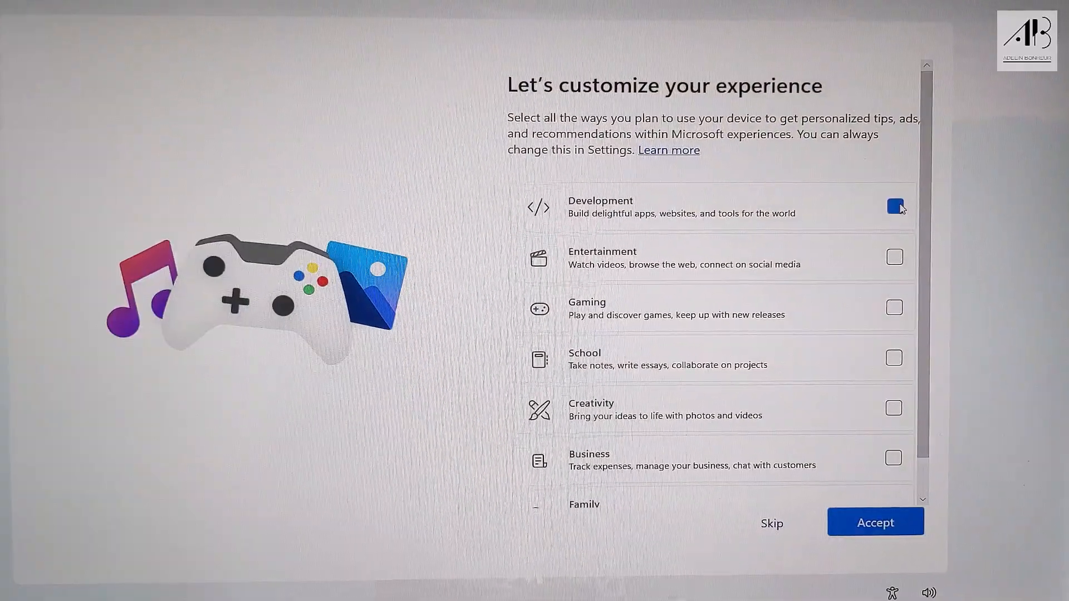
click(896, 257)
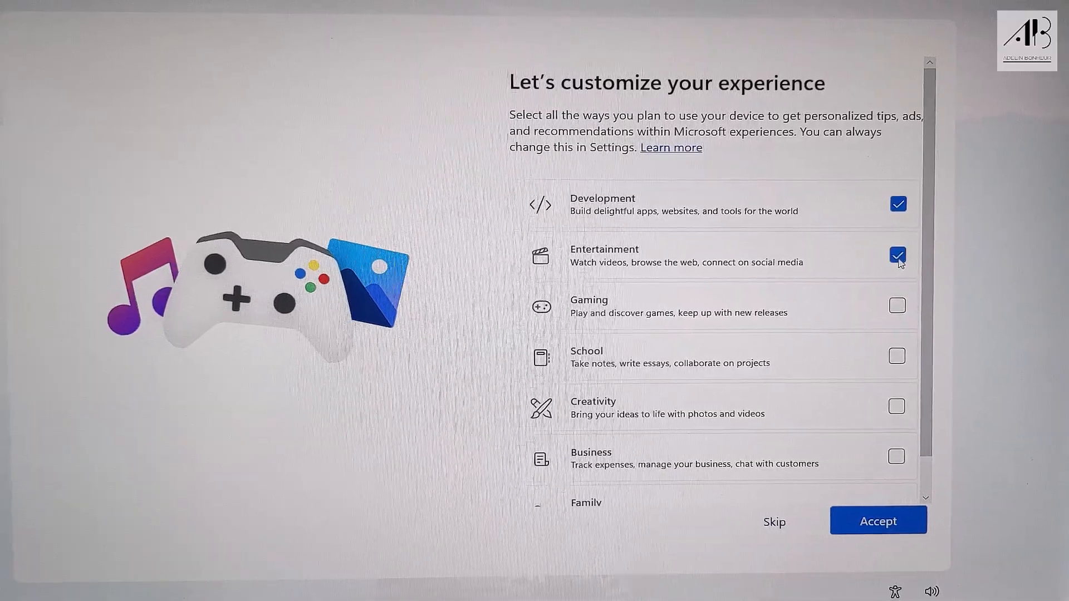
click(897, 306)
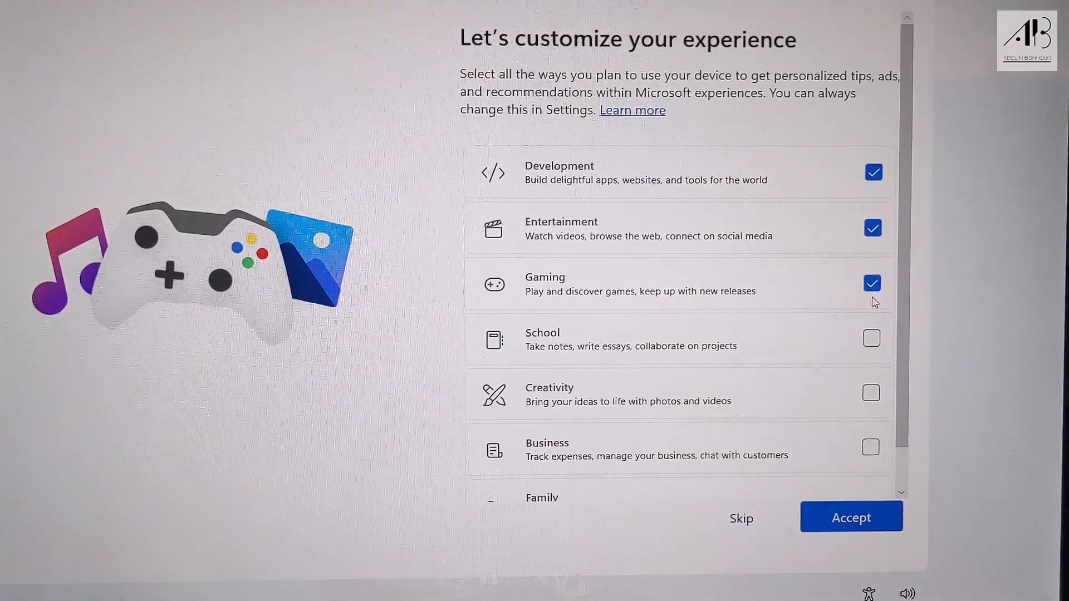
click(871, 338)
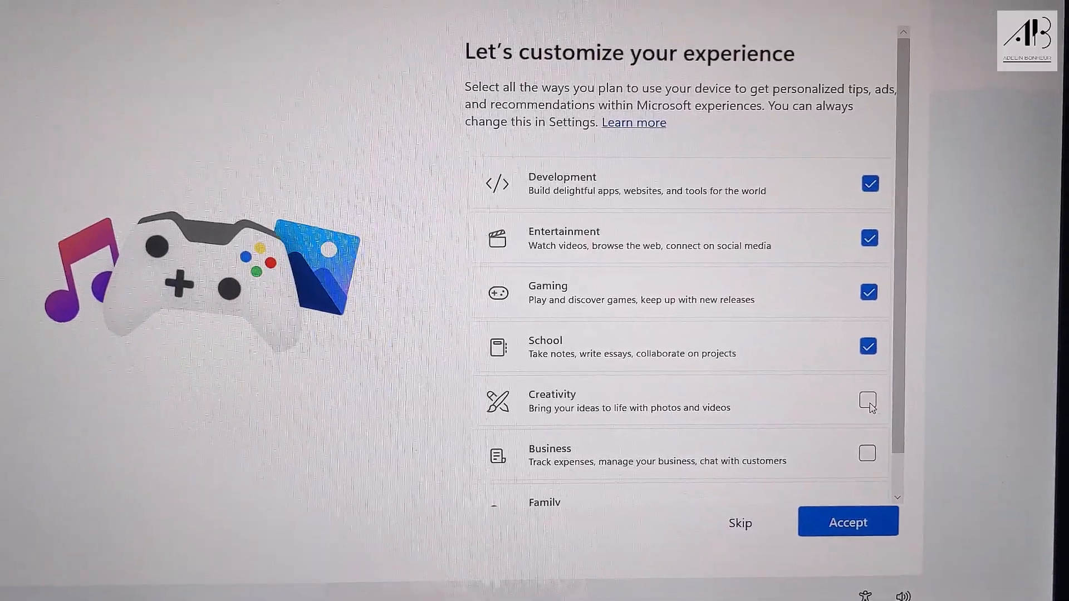
click(869, 402)
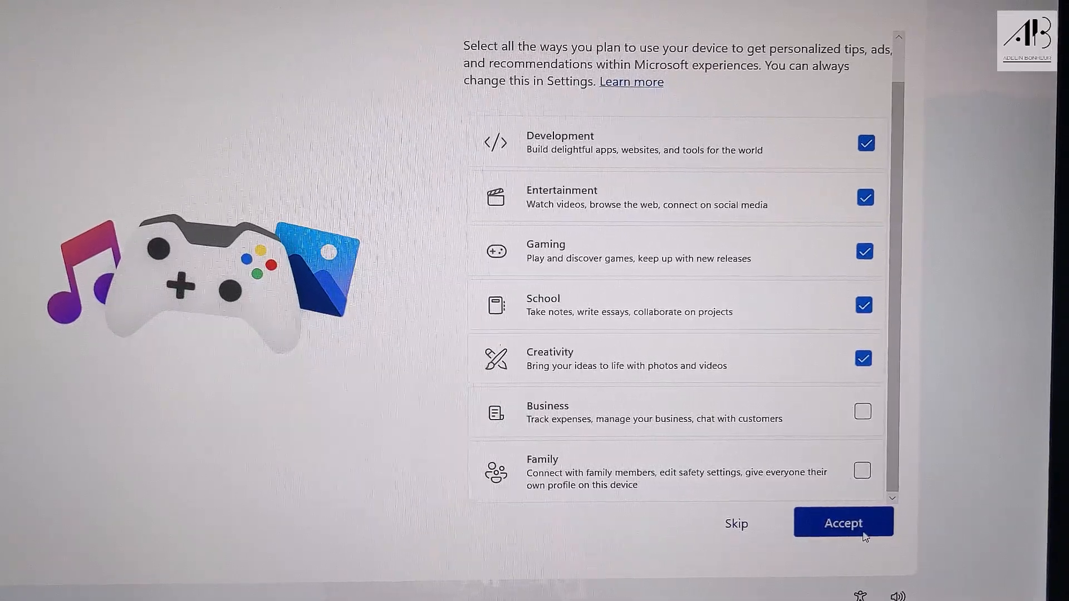
click(844, 523)
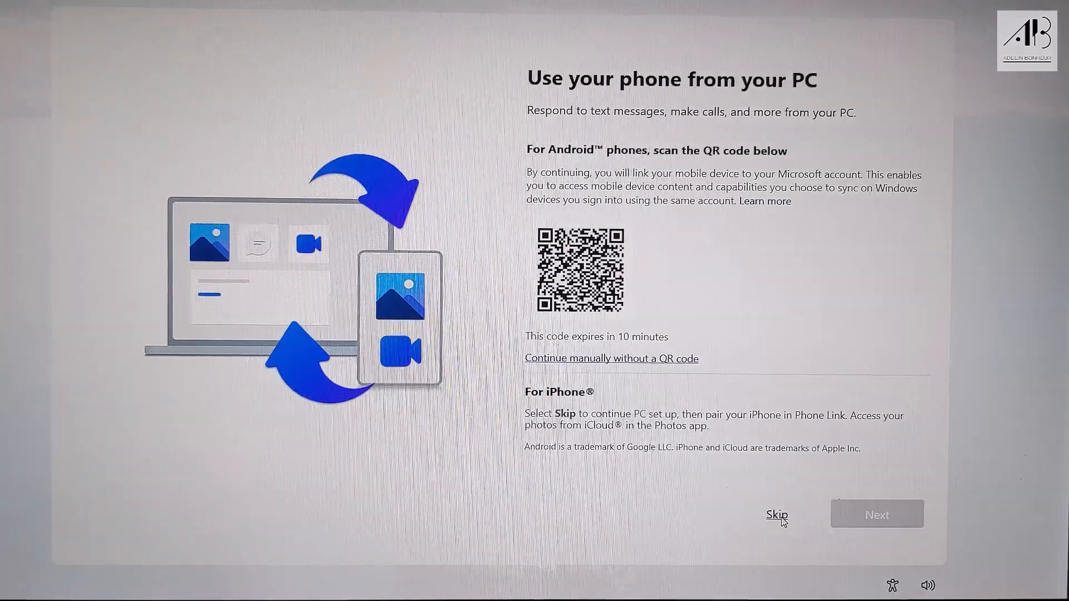
- Skip phone linking and OneDrive photo backup; decline both Edge browsing offers
click(776, 514)
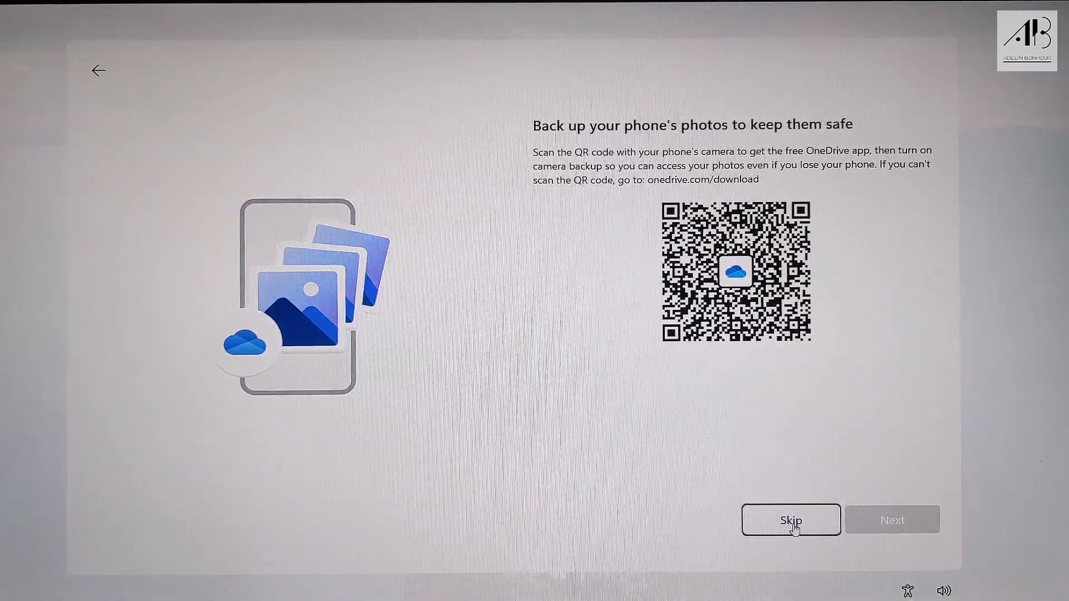
click(790, 519)
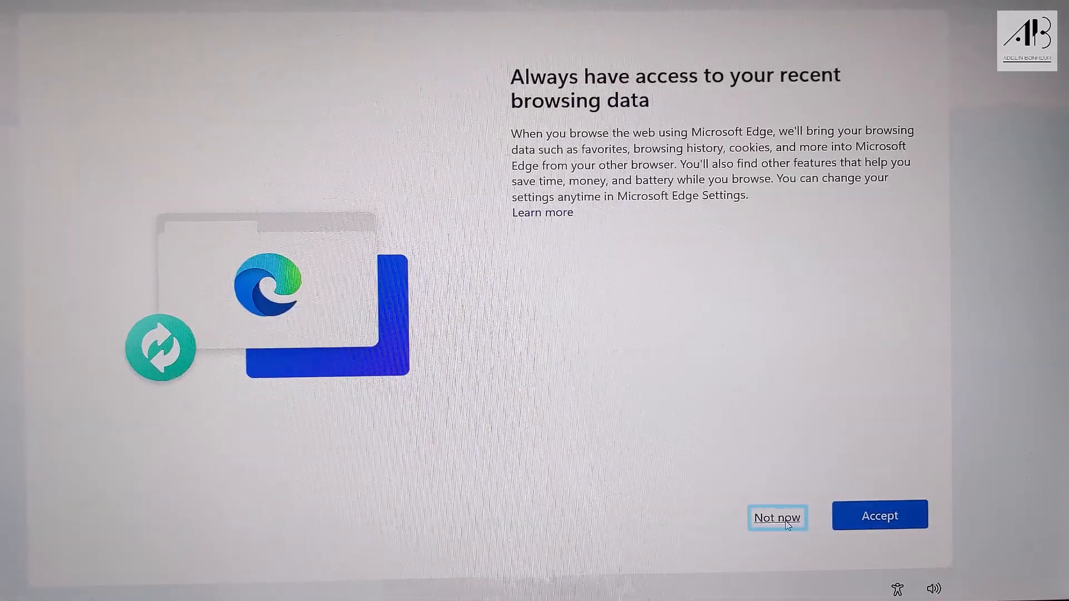
click(777, 517)
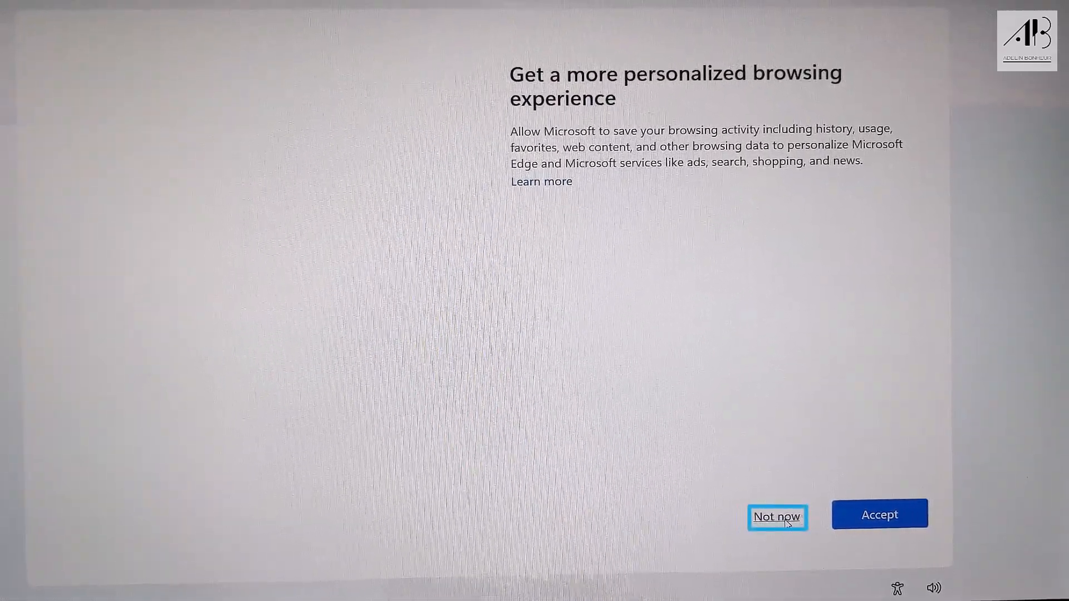
click(777, 517)
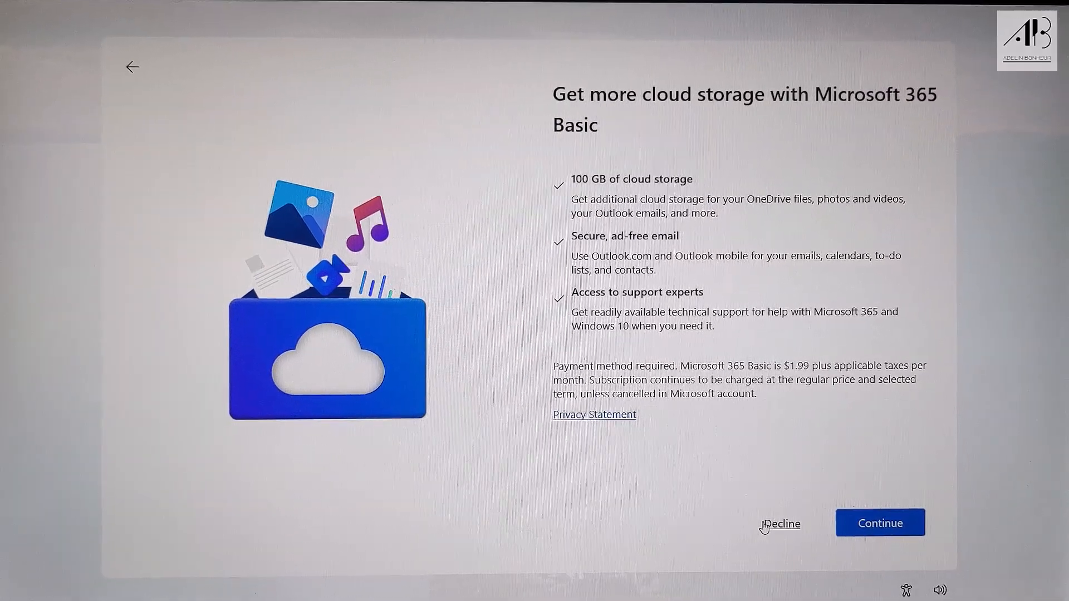
- Decline Microsoft 365 Basic, skip PC Game Pass, then right-click This PC on the desktop
click(781, 523)
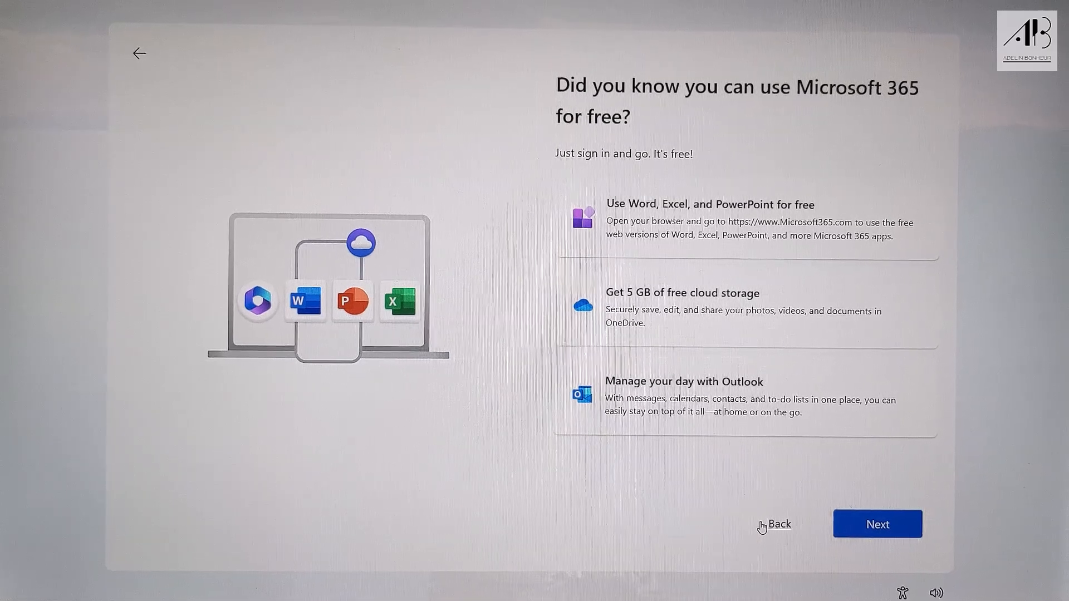
click(878, 523)
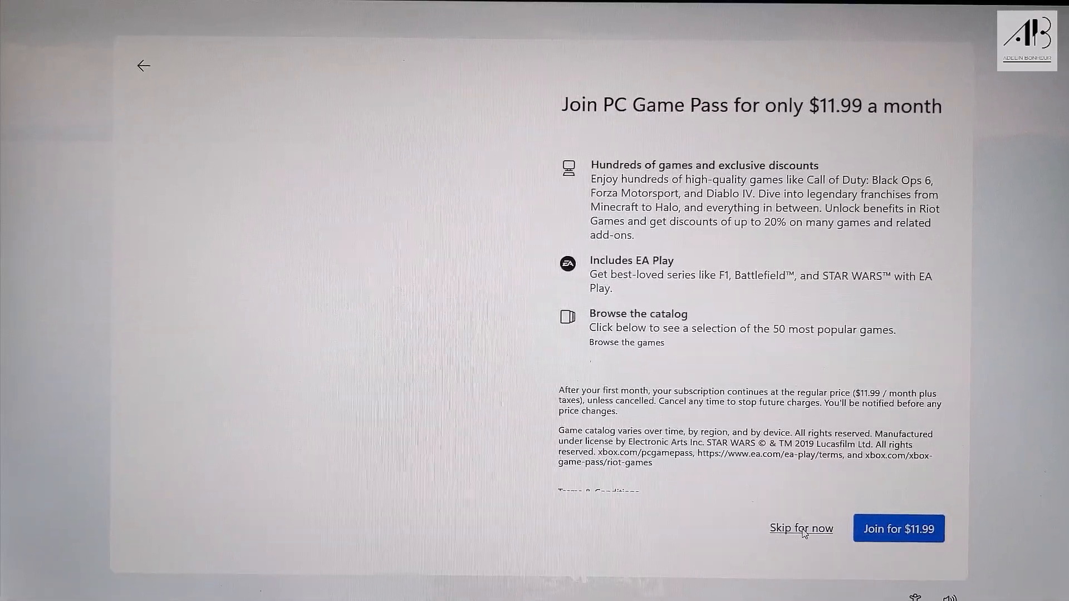
click(801, 528)
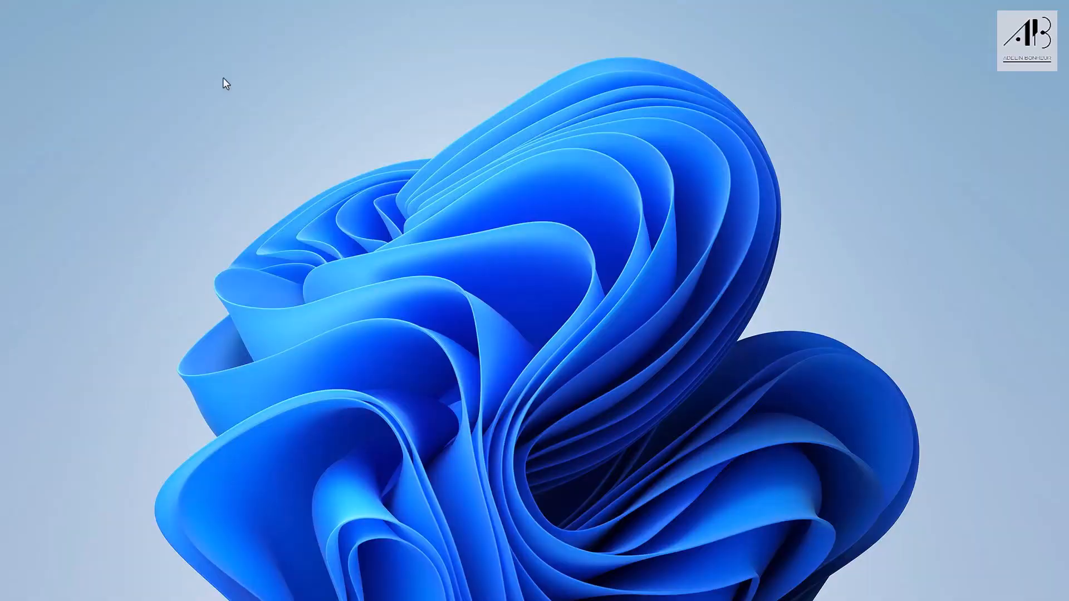
right_click(48, 355)
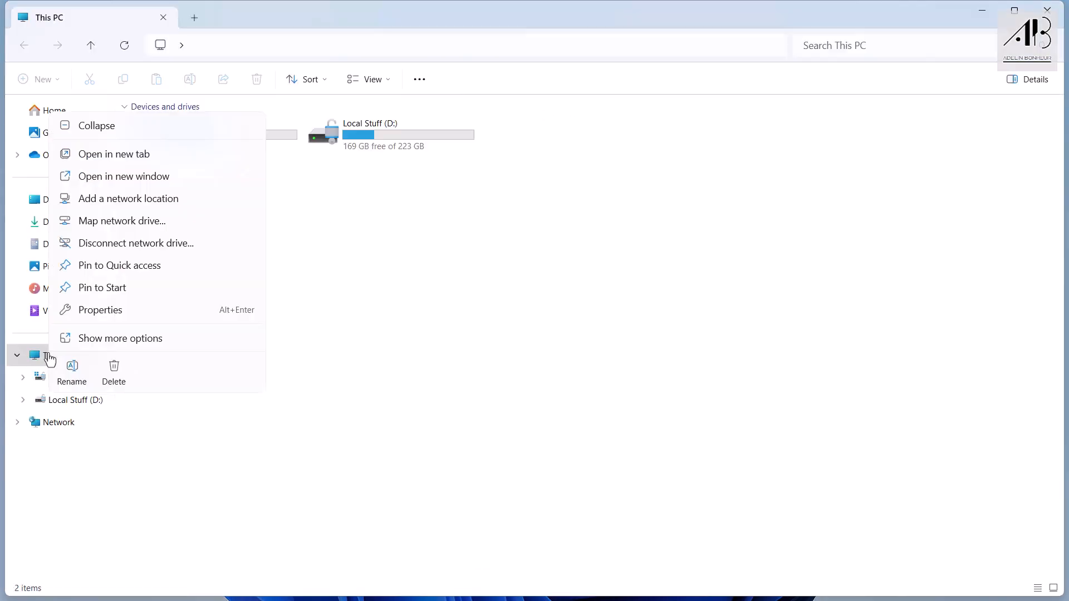
- Open This PC's Properties and expand Activation state to show Windows 11 Pro's digital license
click(100, 310)
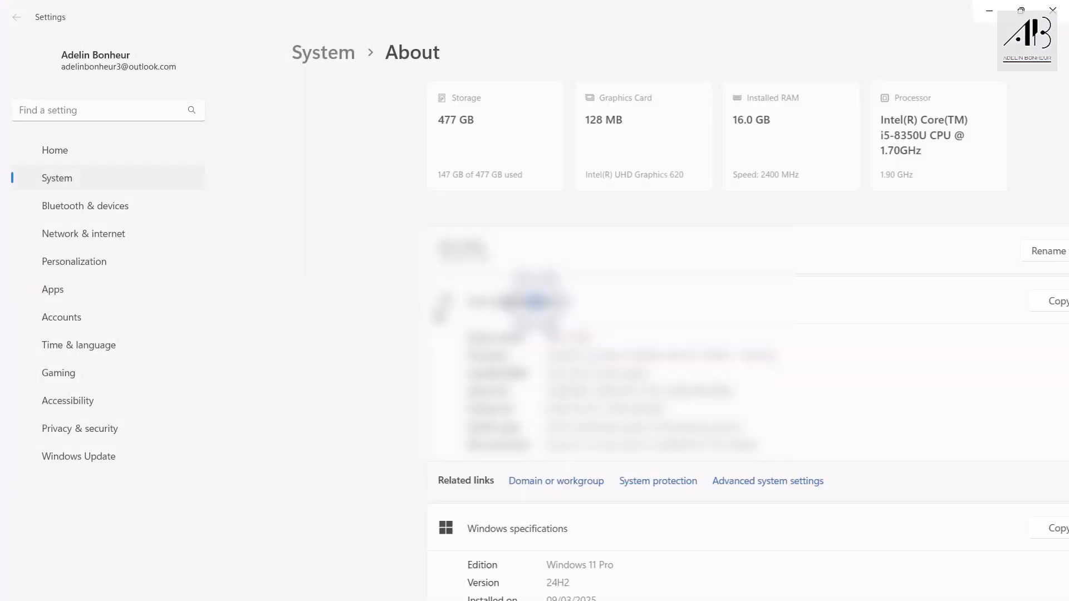
scroll(down, 3)
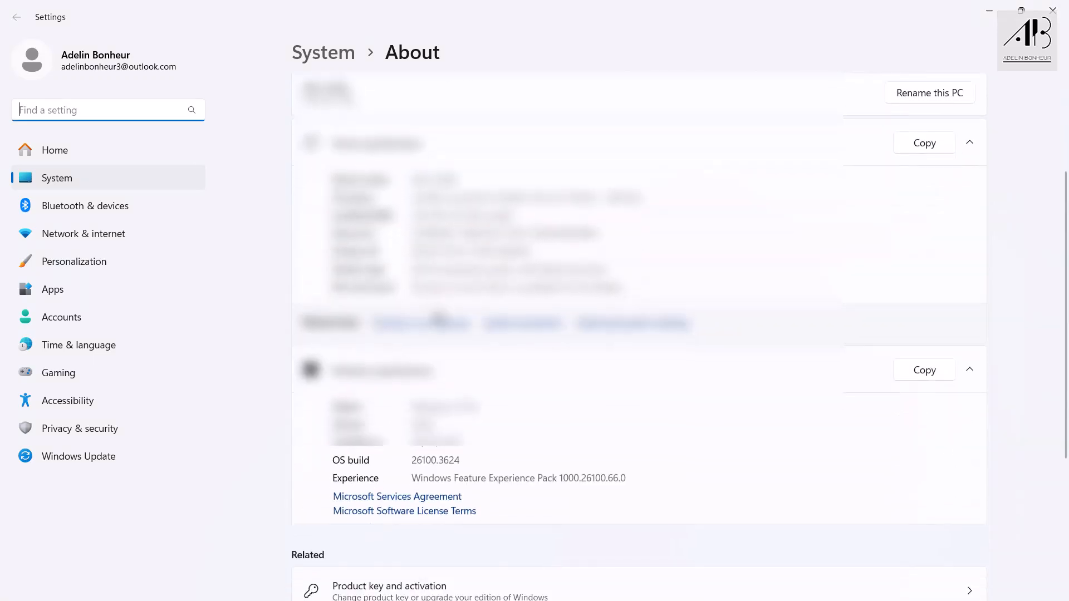
scroll(down, 3)
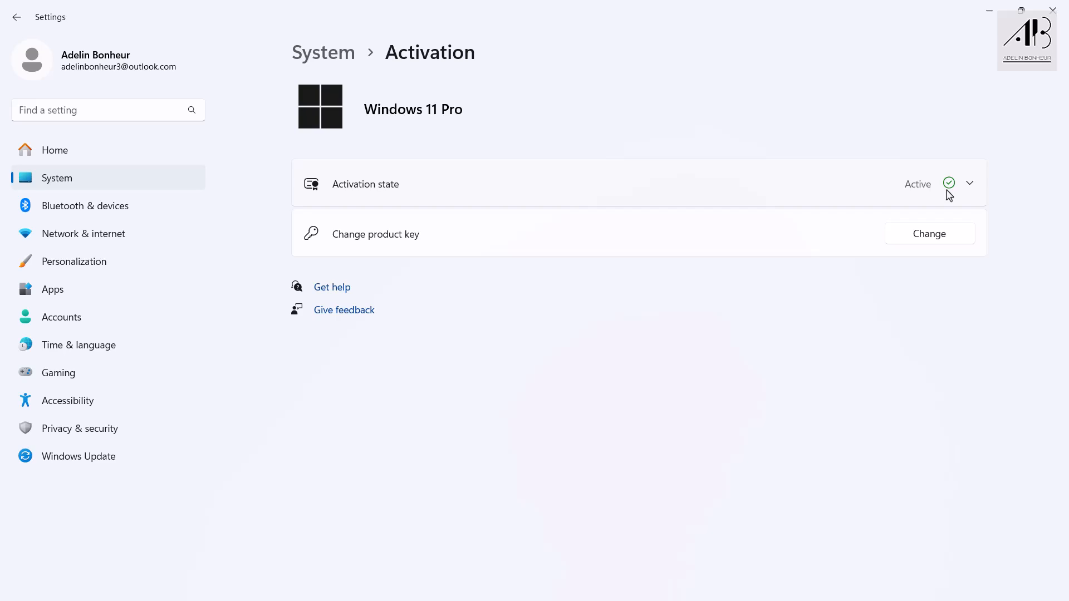
click(969, 184)
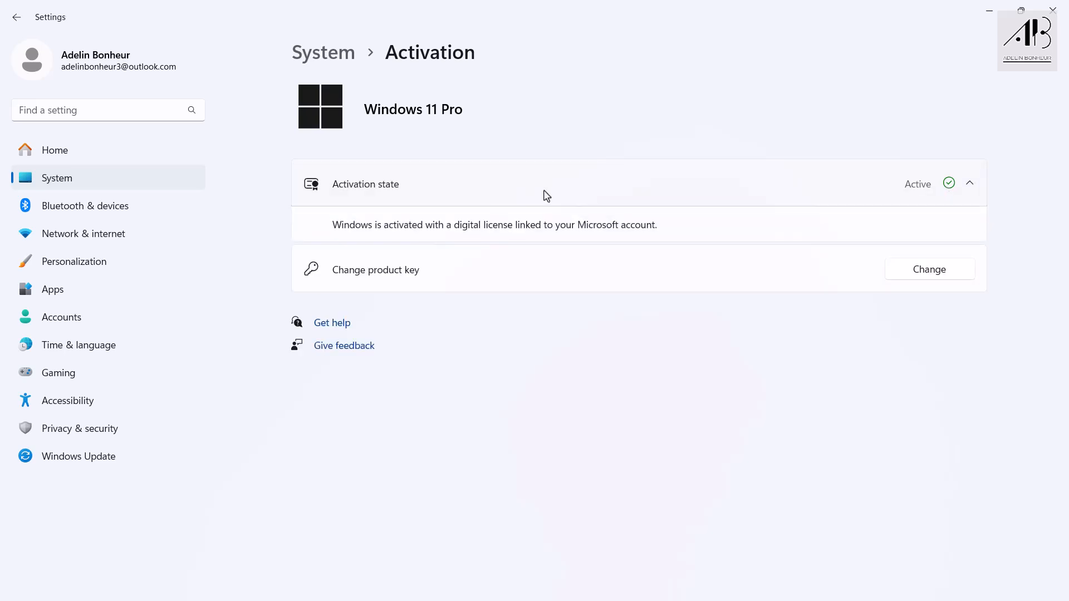
mouse_move(403, 243)
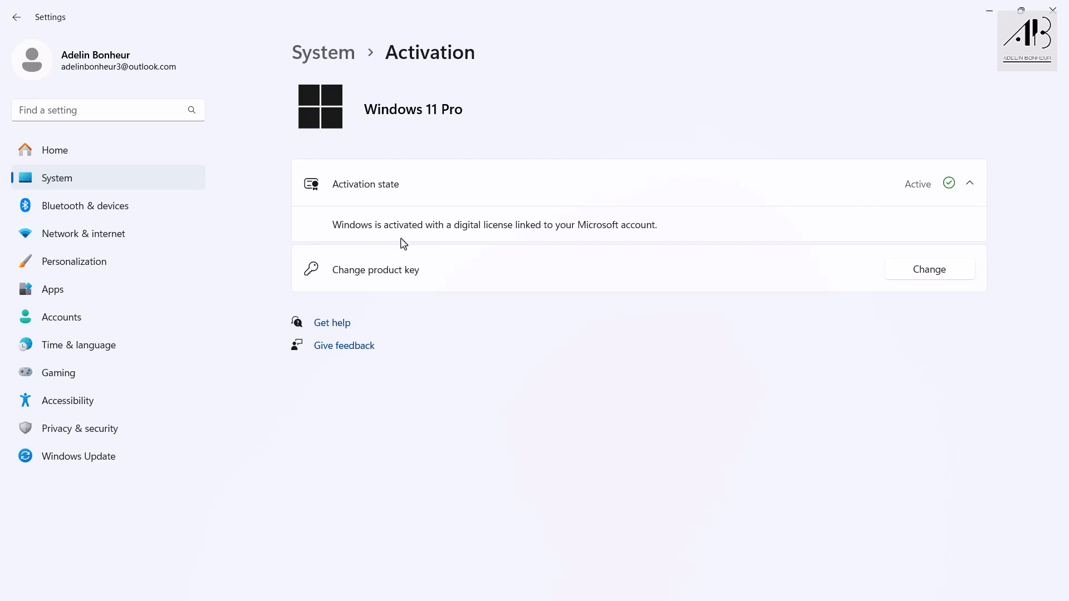
mouse_move(546, 322)
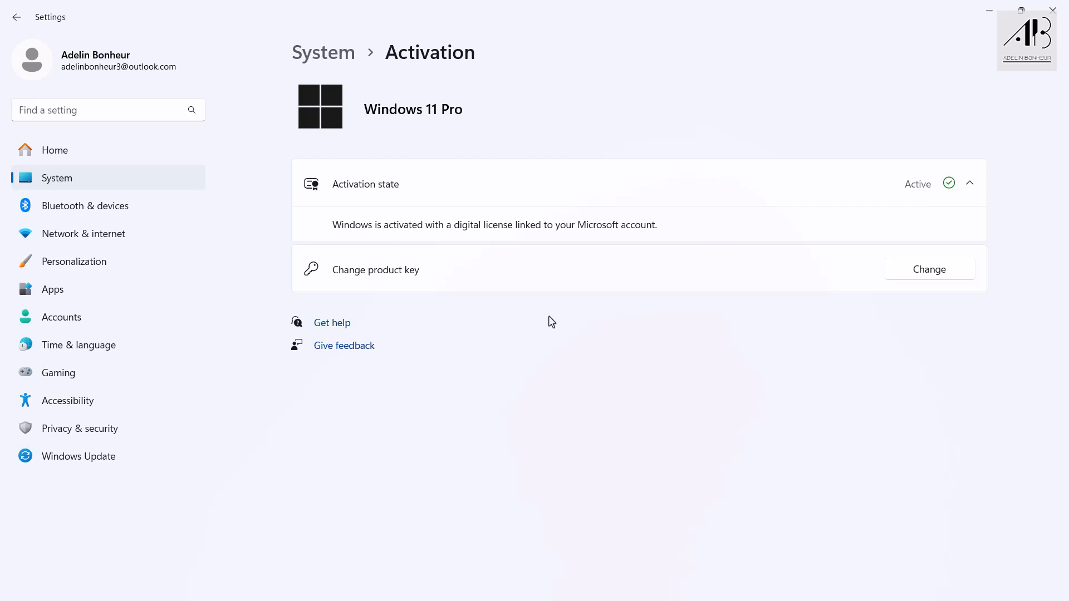
mouse_move(857, 298)
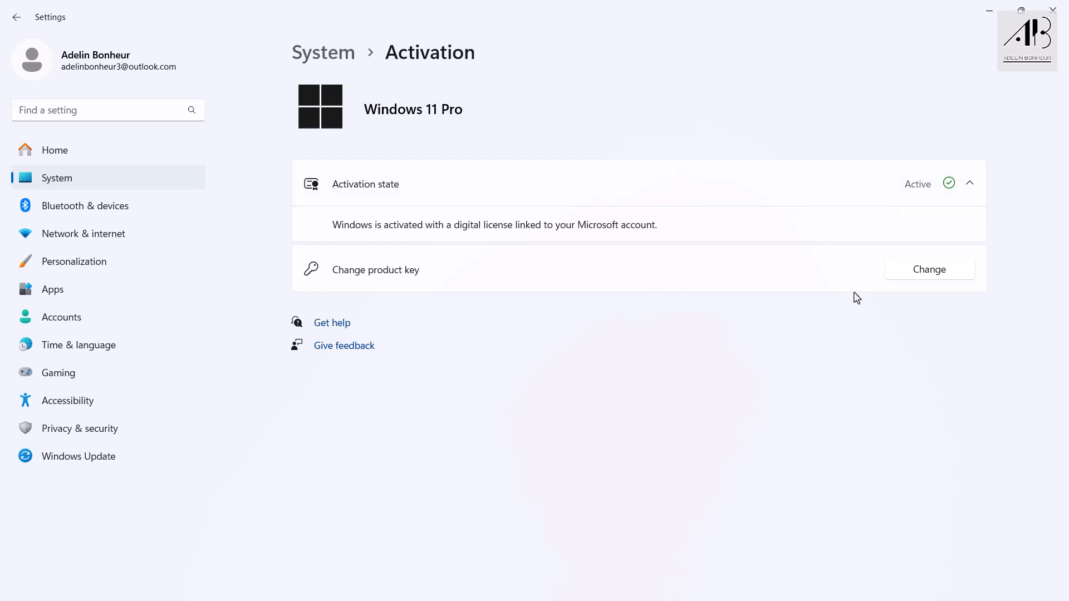
mouse_move(829, 322)
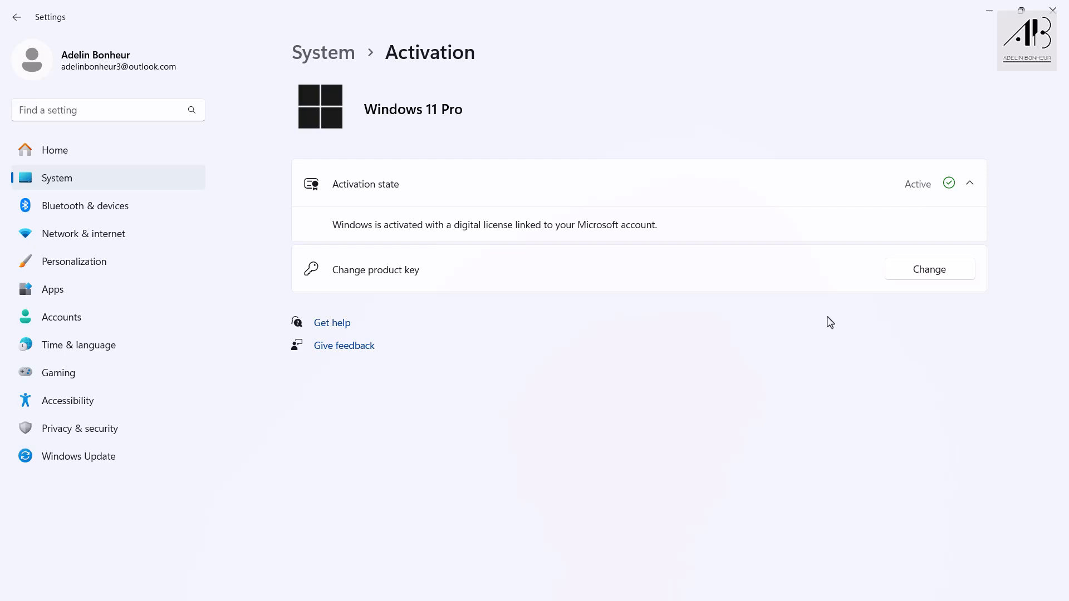
mouse_move(912, 214)
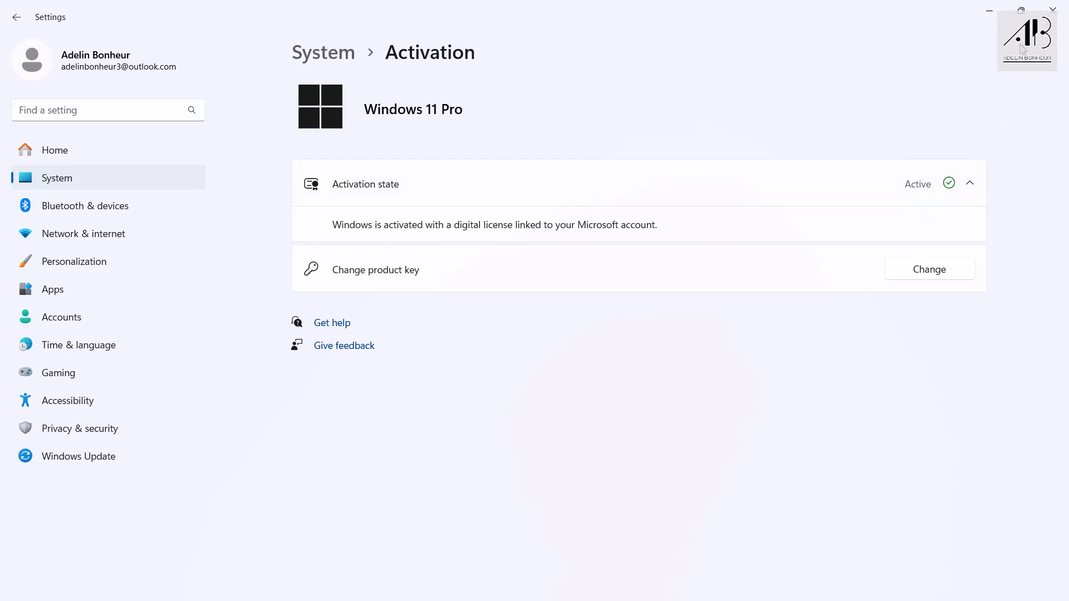
mouse_move(997, 122)
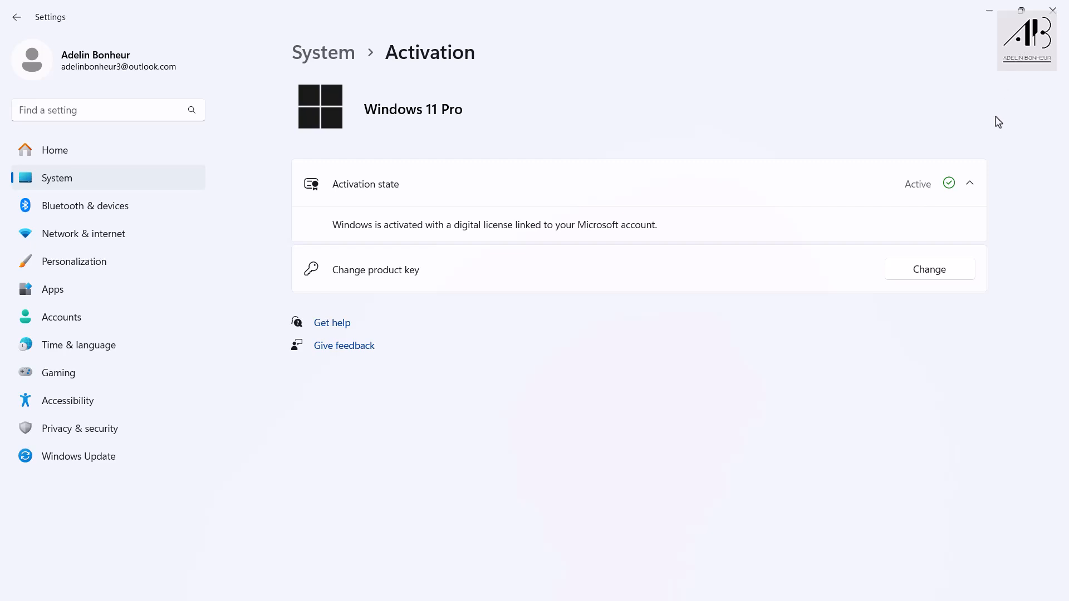